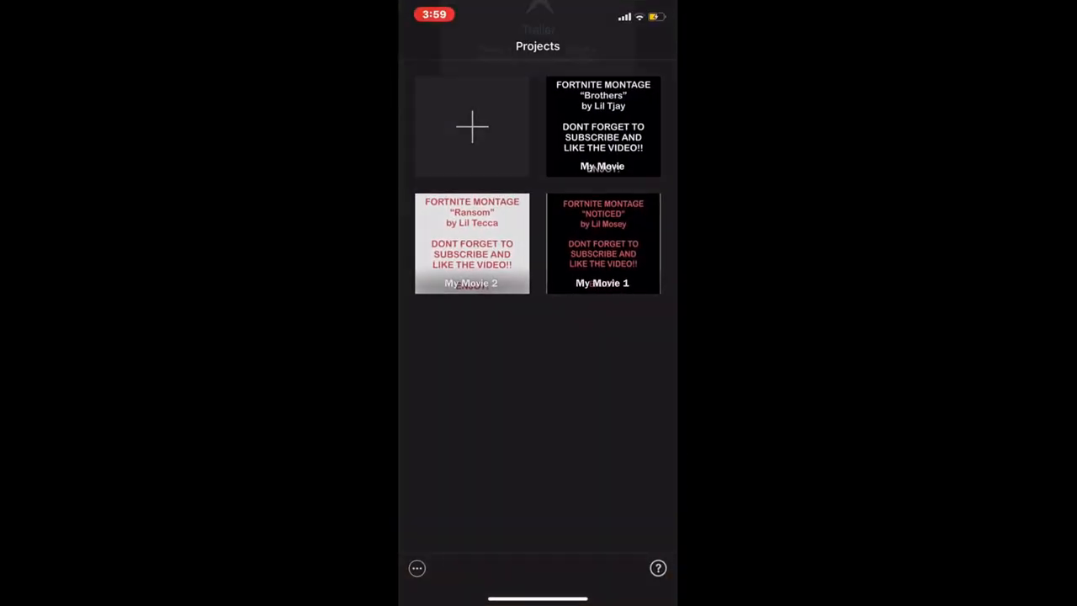
# Step: Select five Fortnite gameplay clips in Moments and create the new movie My Movie 3
pyautogui.click(471, 127)
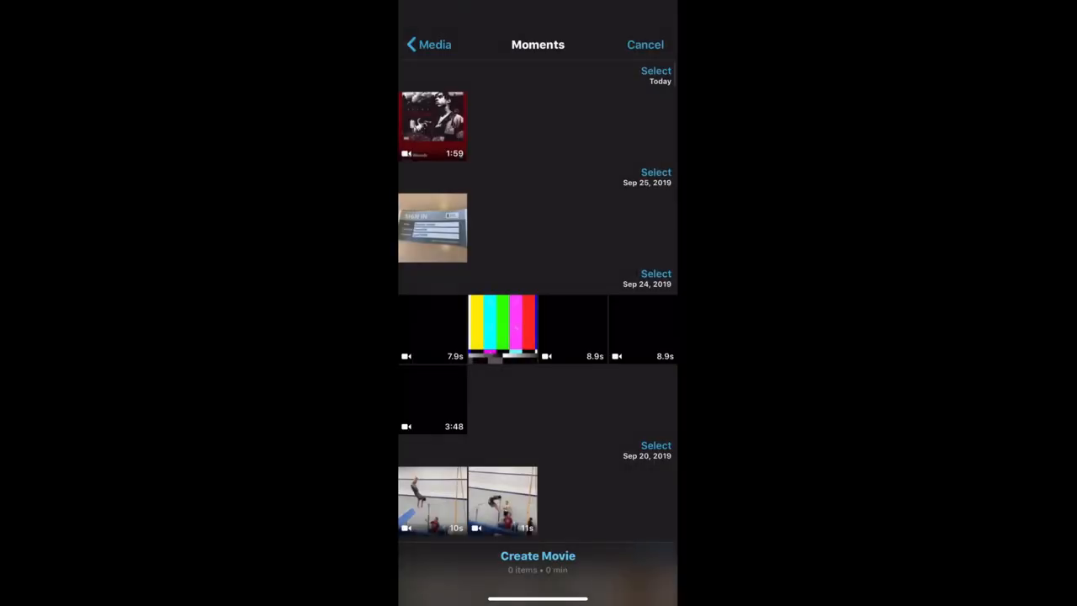
pyautogui.scroll(-3)
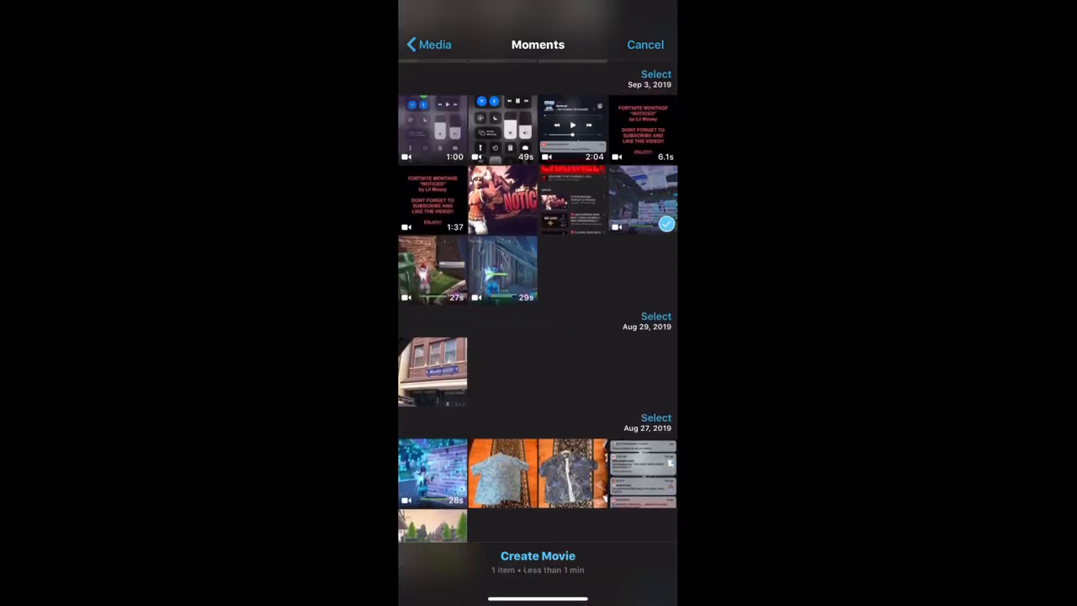
pyautogui.click(503, 270)
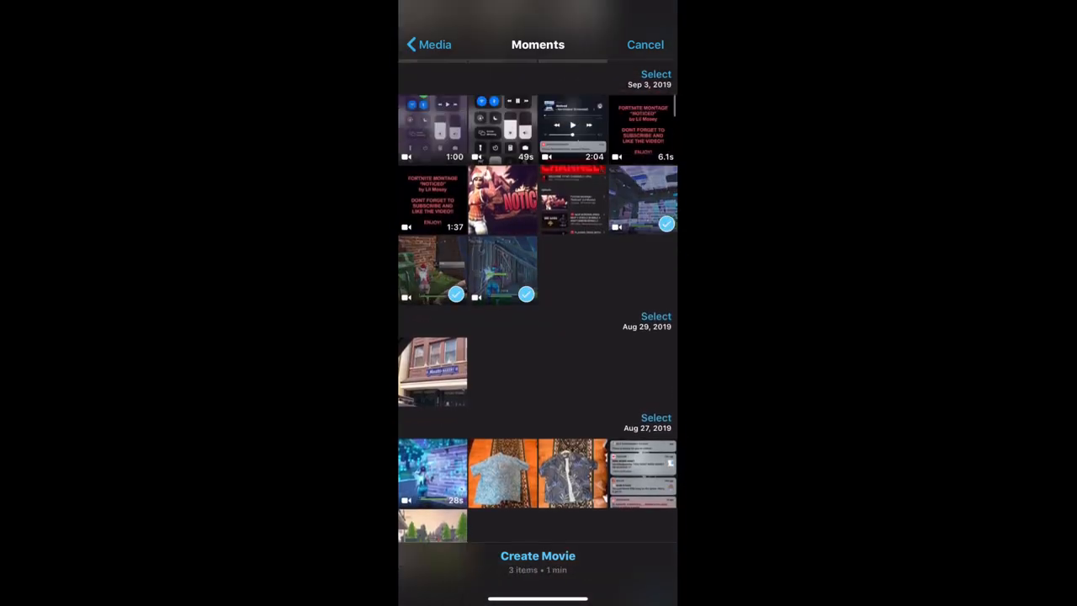
pyautogui.scroll(-3)
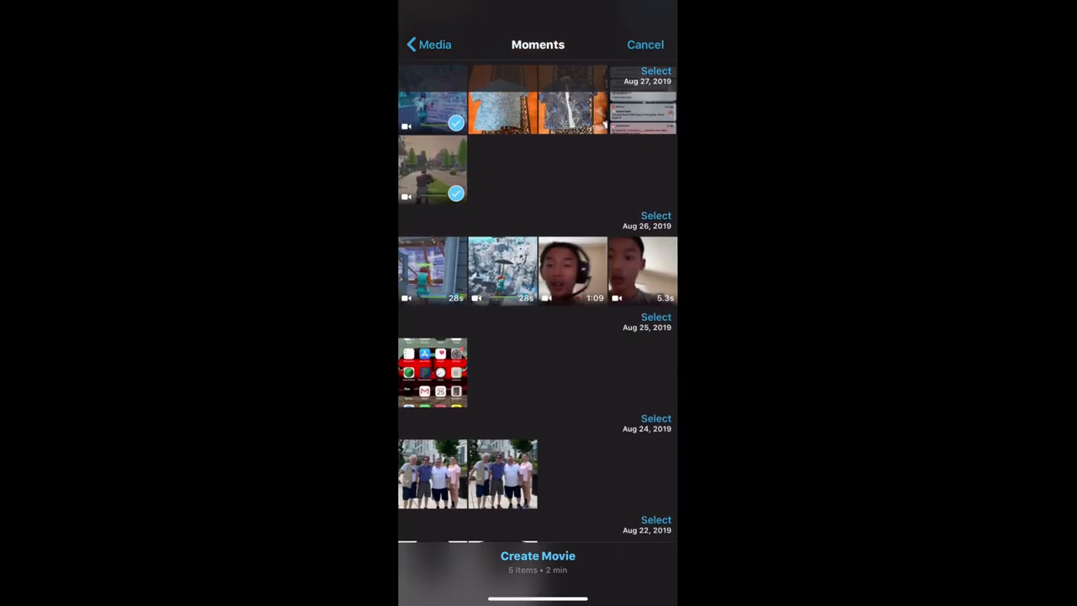
pyautogui.click(538, 555)
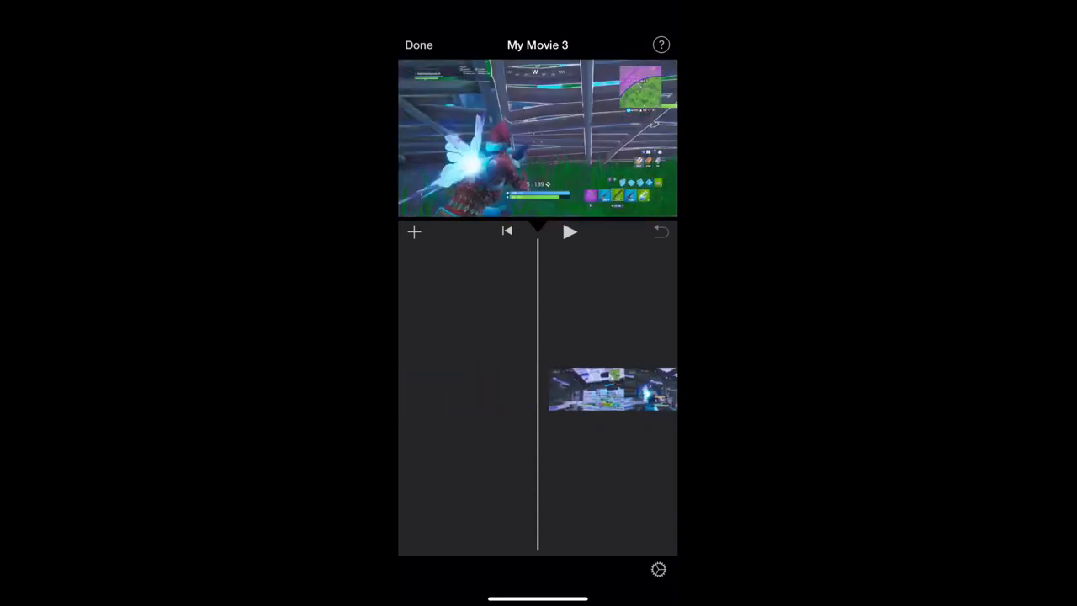
# Step: Add the song from Recently Added as an audio track under the gameplay clips
pyautogui.click(414, 231)
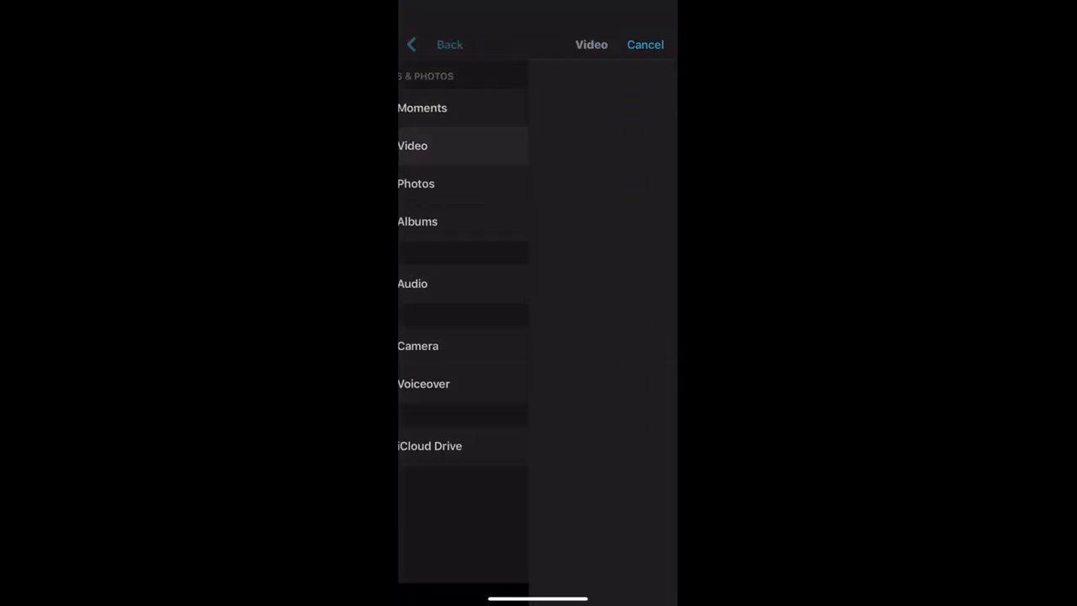
pyautogui.click(412, 145)
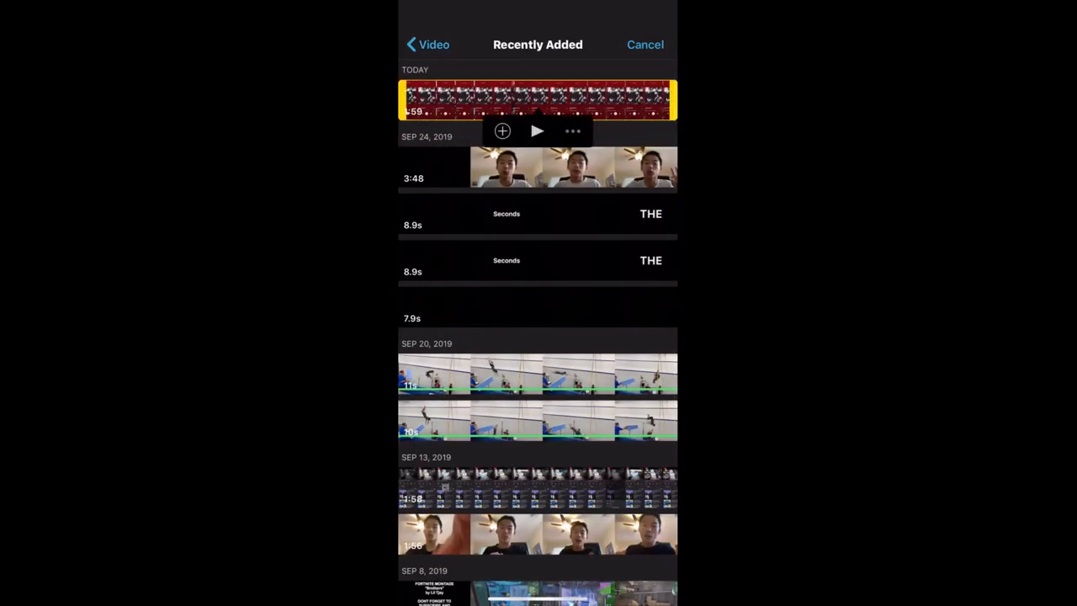
pyautogui.click(502, 132)
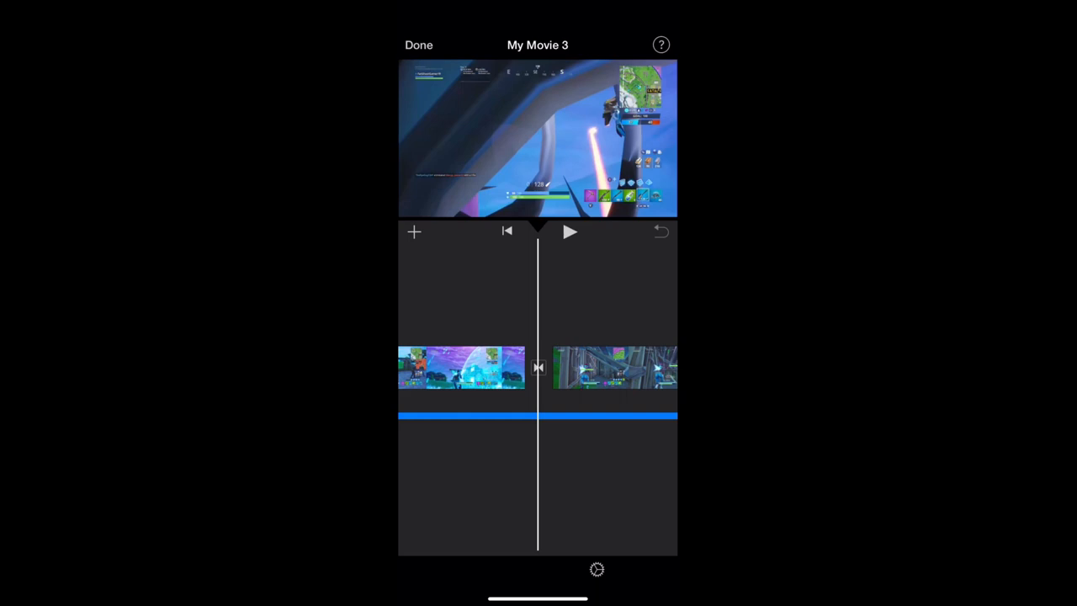
# Step: Boost the second gameplay clip's volume to about 193%
pyautogui.click(614, 368)
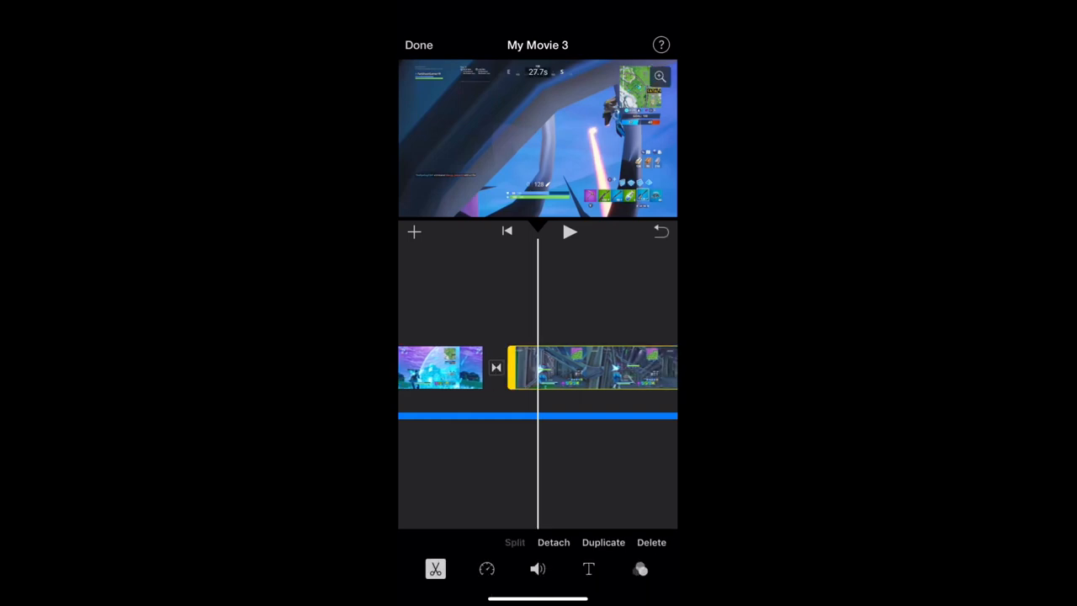
pyautogui.click(537, 568)
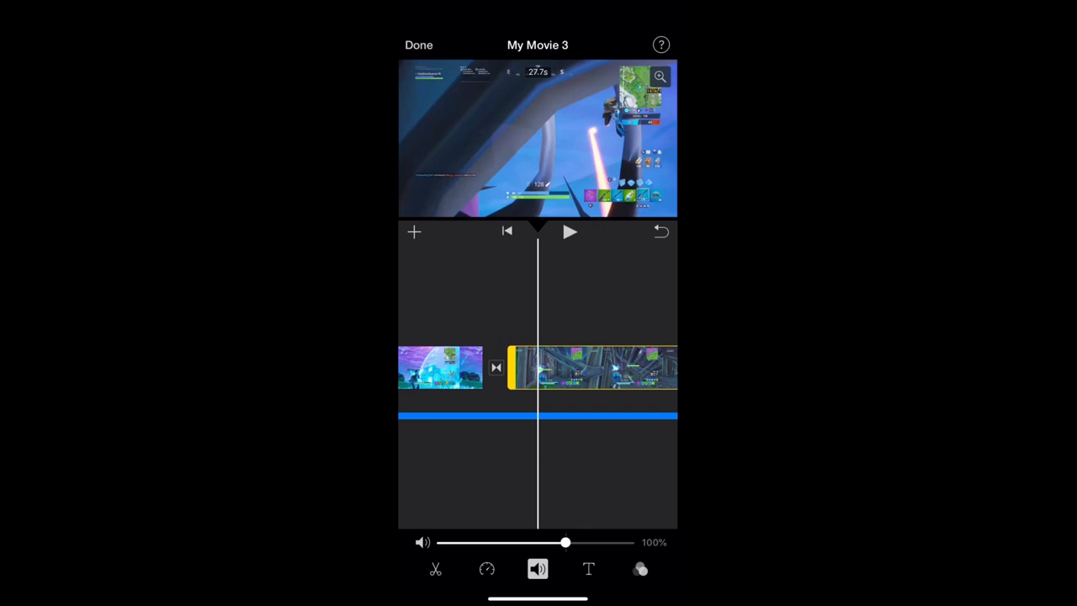
pyautogui.moveTo(565, 541); pyautogui.dragTo(573, 542)
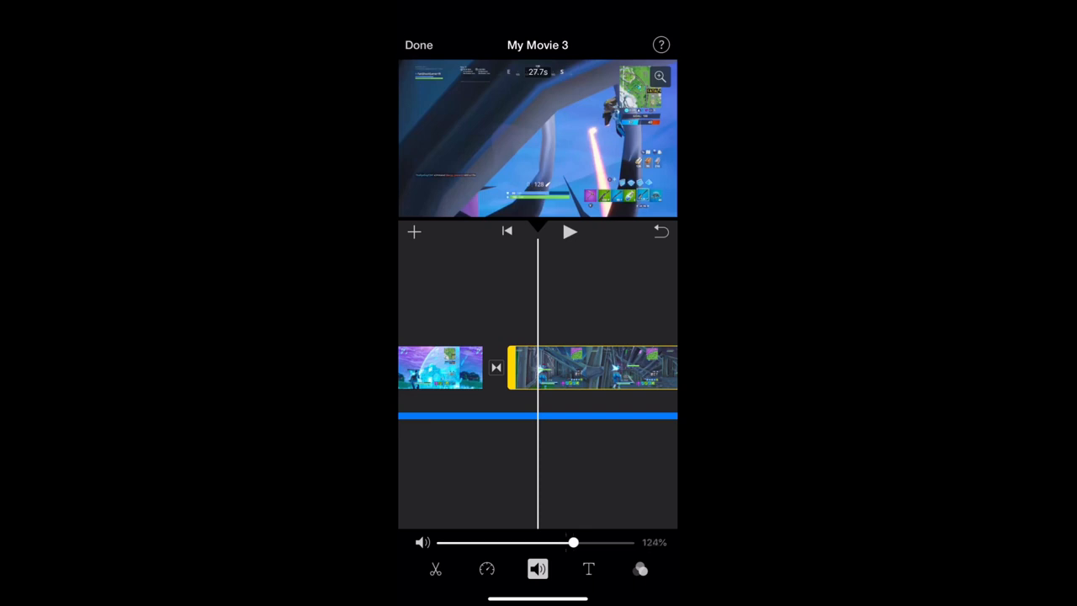
pyautogui.moveTo(573, 542); pyautogui.dragTo(590, 542)
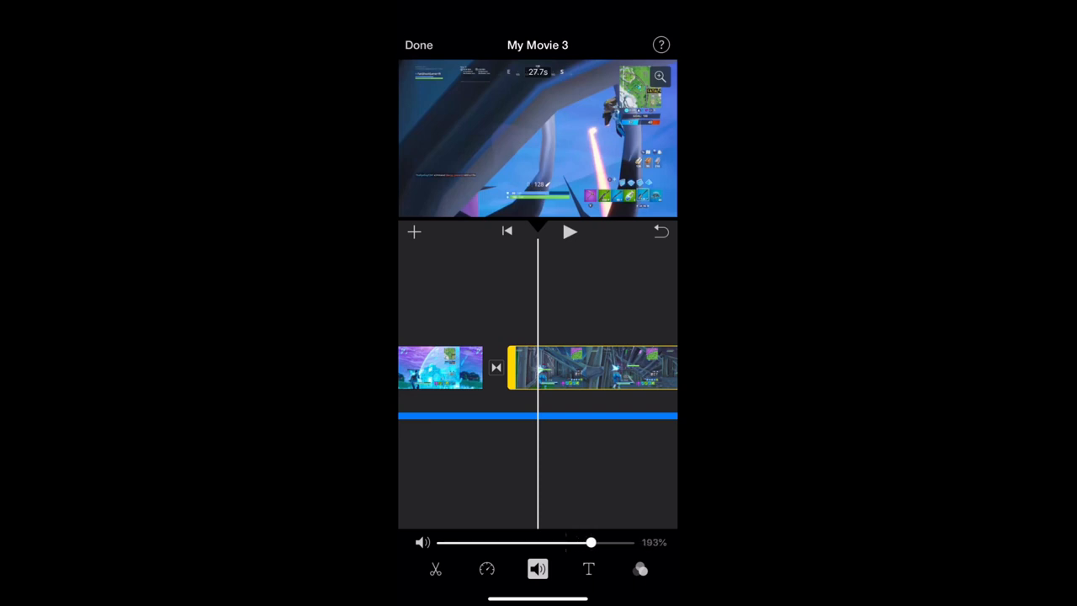
pyautogui.moveTo(590, 542); pyautogui.dragTo(562, 541)
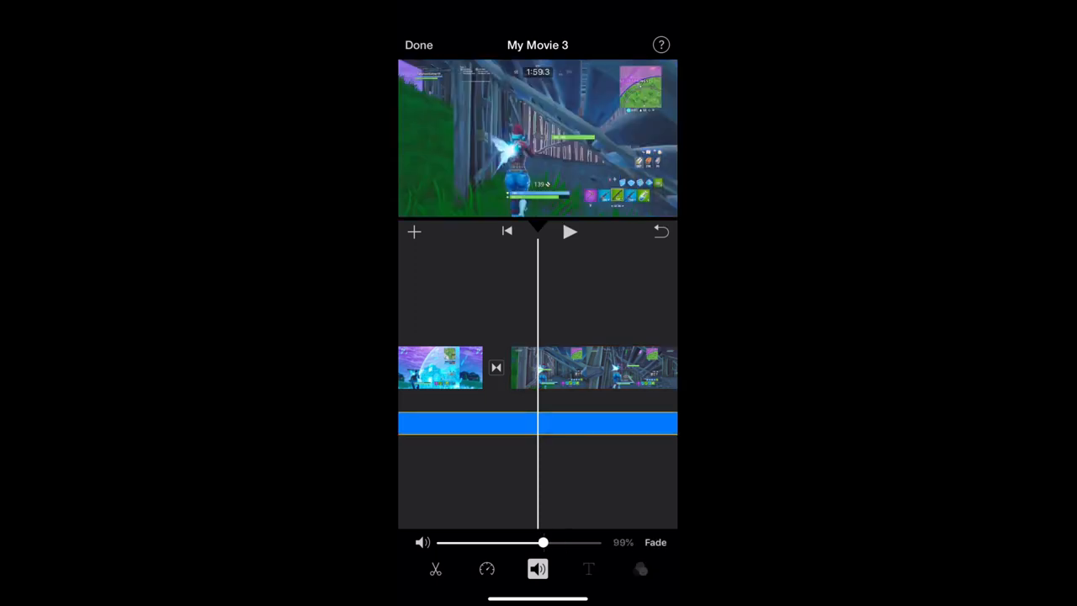
# Step: Lower the background music volume to about 65%
pyautogui.moveTo(543, 542); pyautogui.dragTo(523, 542)
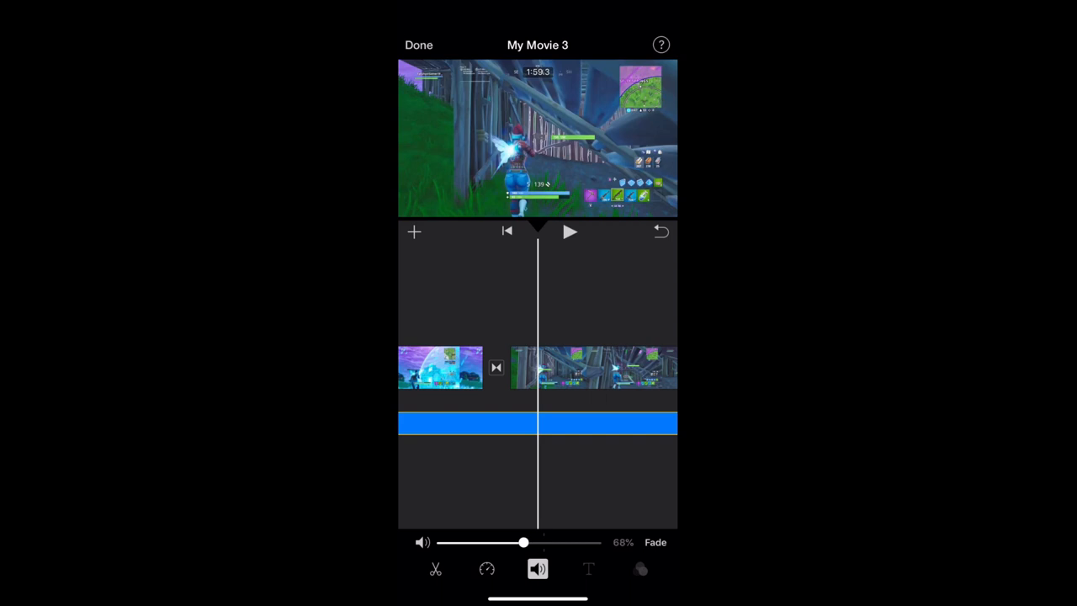
pyautogui.moveTo(524, 542); pyautogui.dragTo(520, 542)
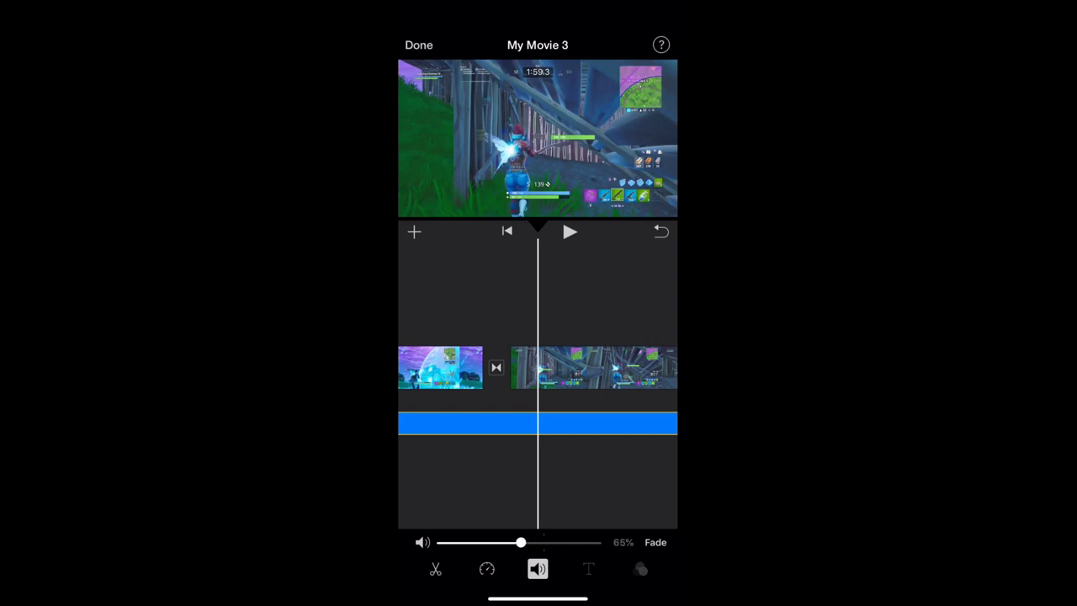
pyautogui.moveTo(520, 542); pyautogui.dragTo(564, 542)
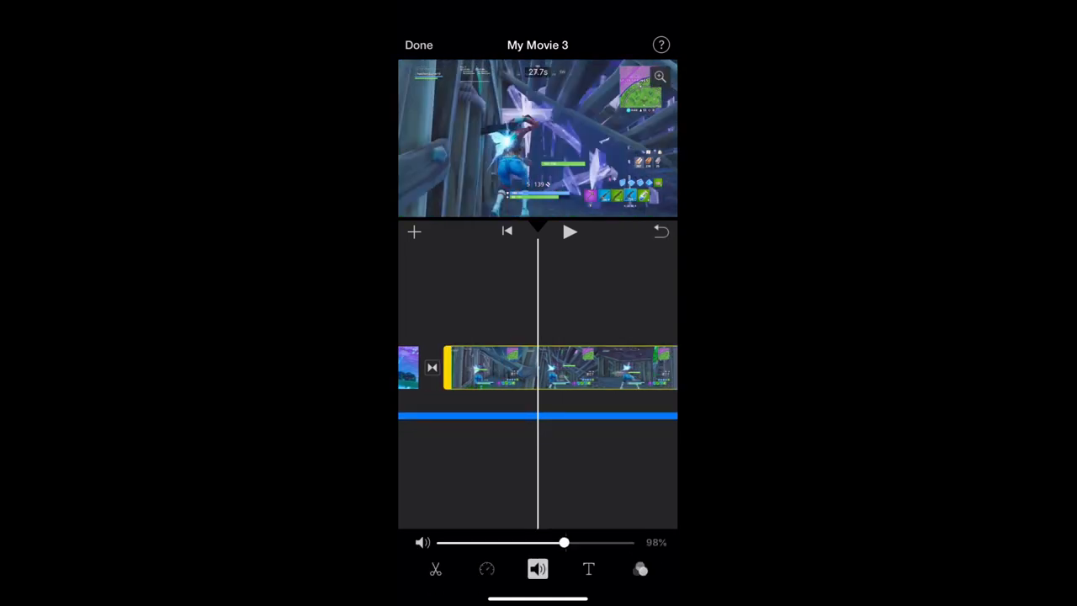
# Step: Review the 3:02.5 montage to its end, then show the Video library albums
pyautogui.click(487, 568)
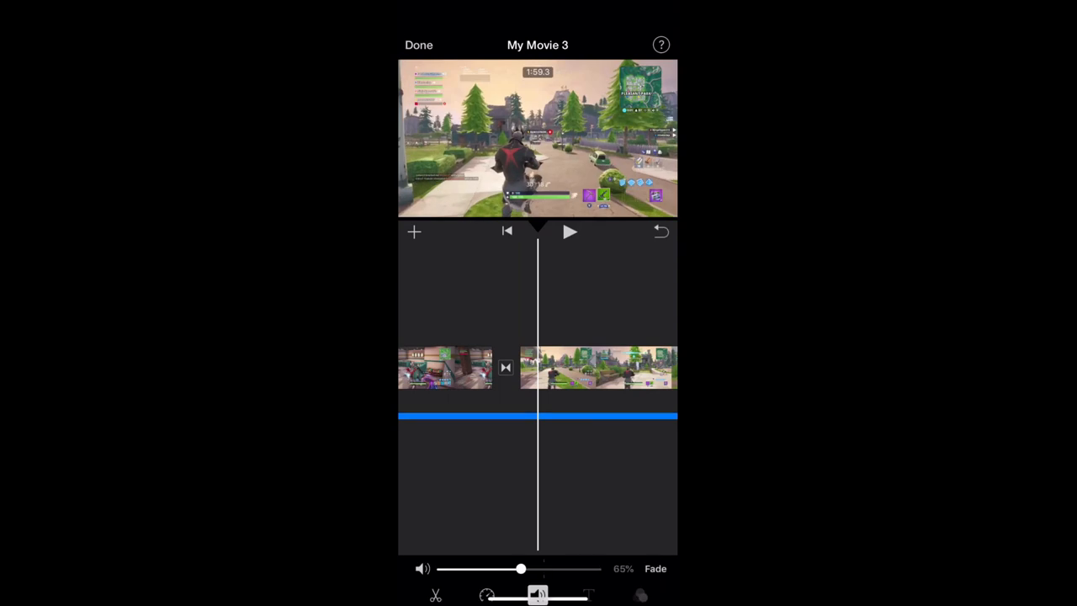
pyautogui.click(538, 594)
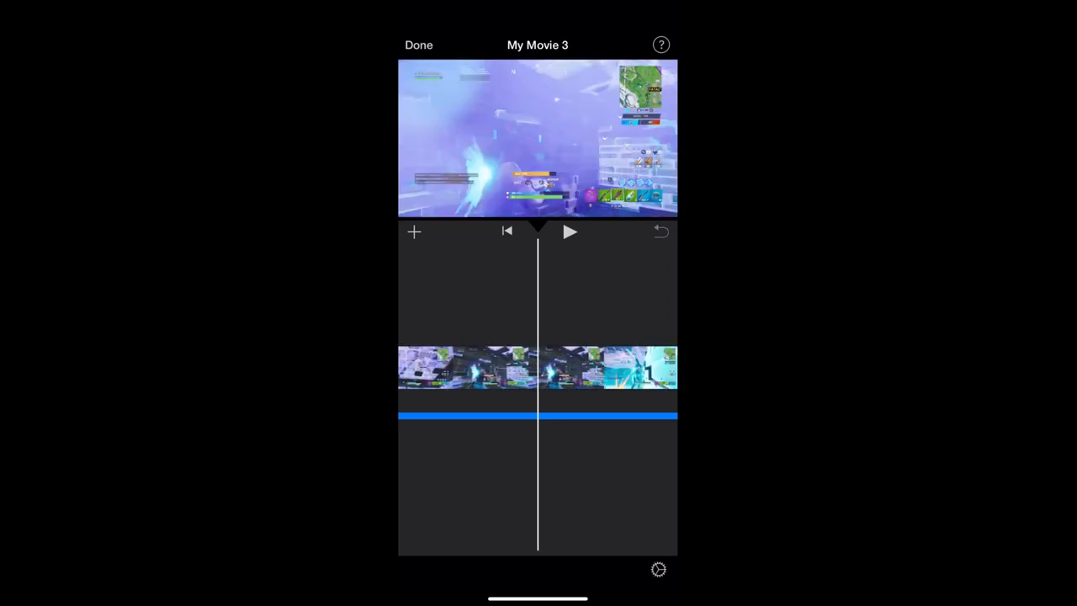
pyautogui.click(538, 367)
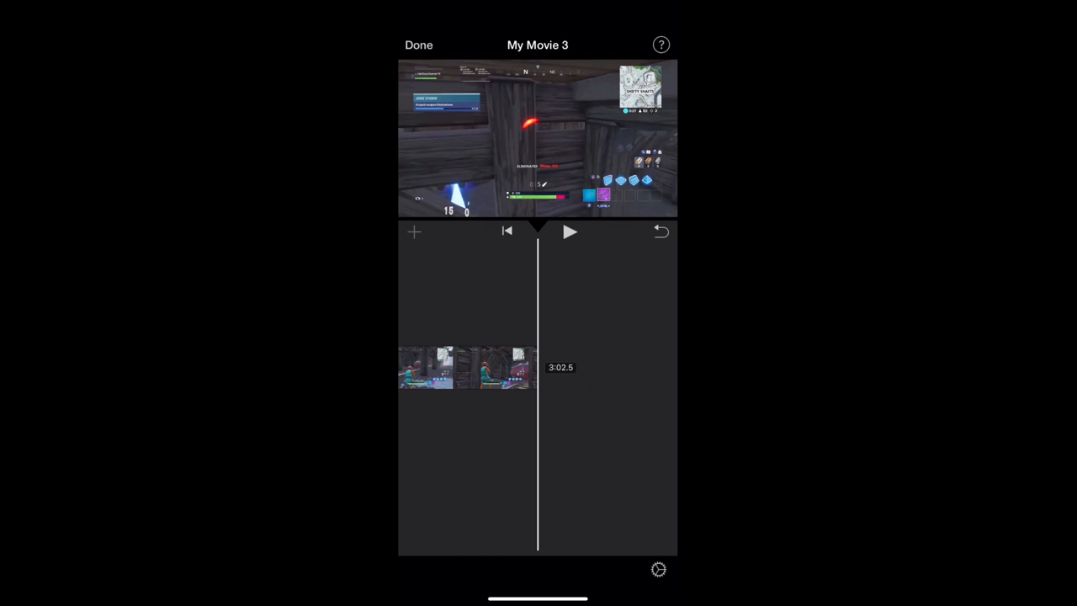
pyautogui.click(413, 230)
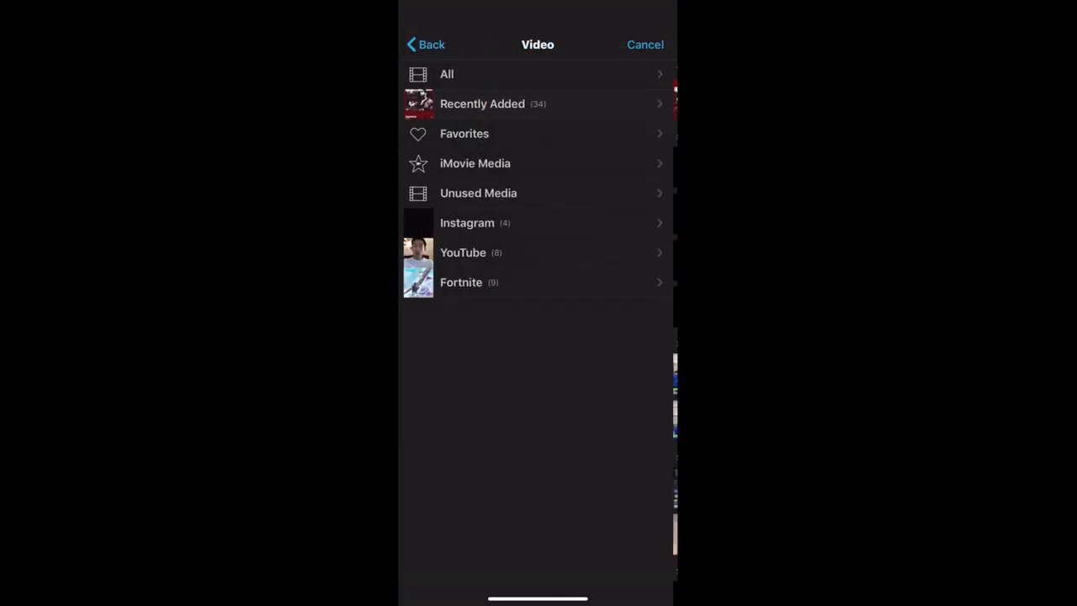
# Step: Close the media library without adding anything and exit the editor to My Movie 3's page
pyautogui.click(425, 44)
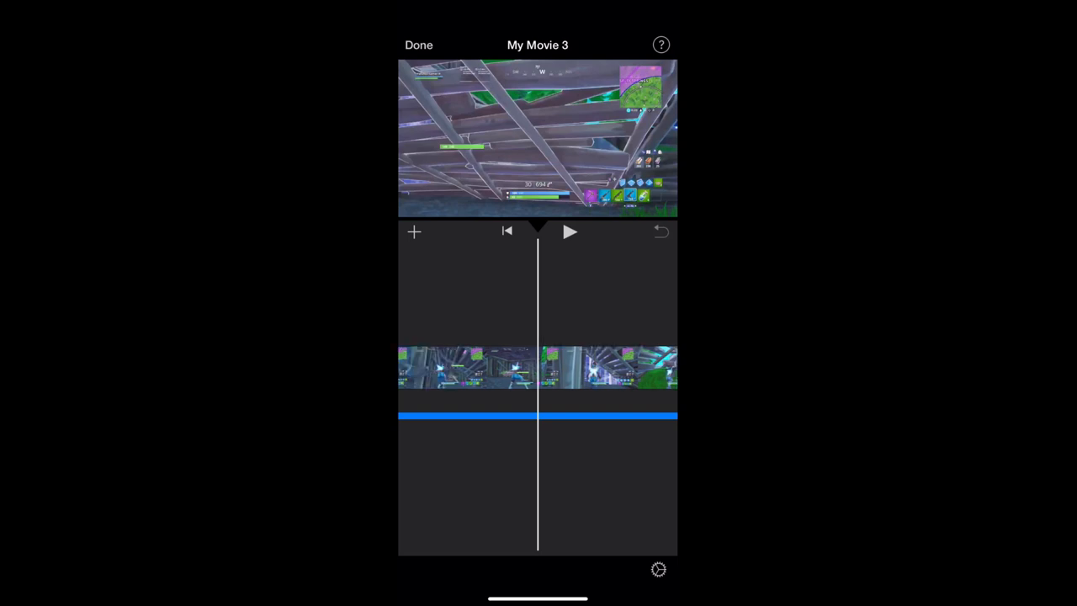
pyautogui.click(418, 45)
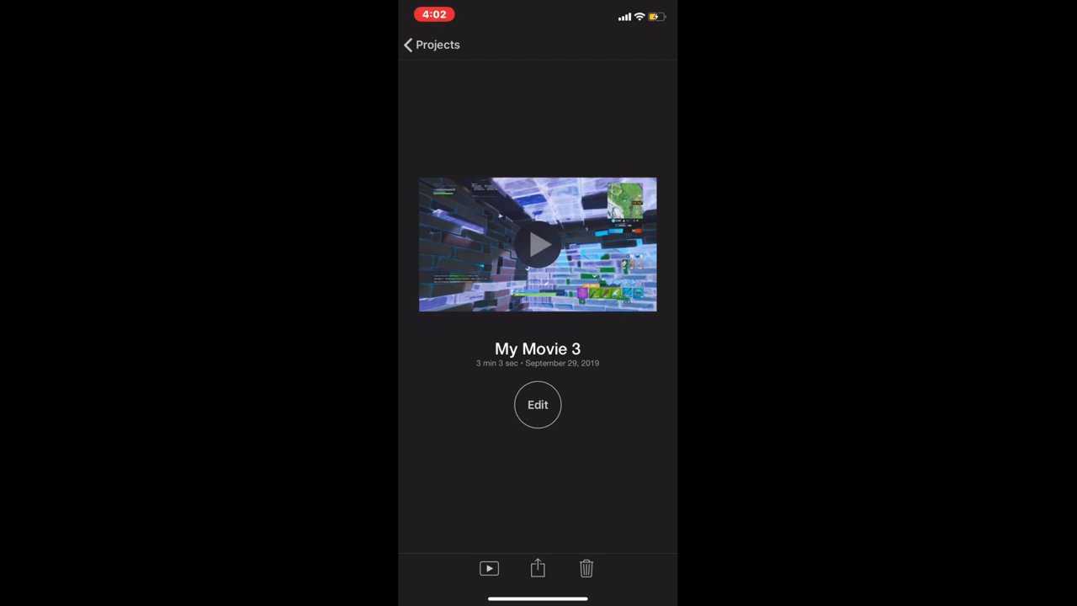
# Step: Save My Movie 3 as an HD 720p video
pyautogui.click(537, 568)
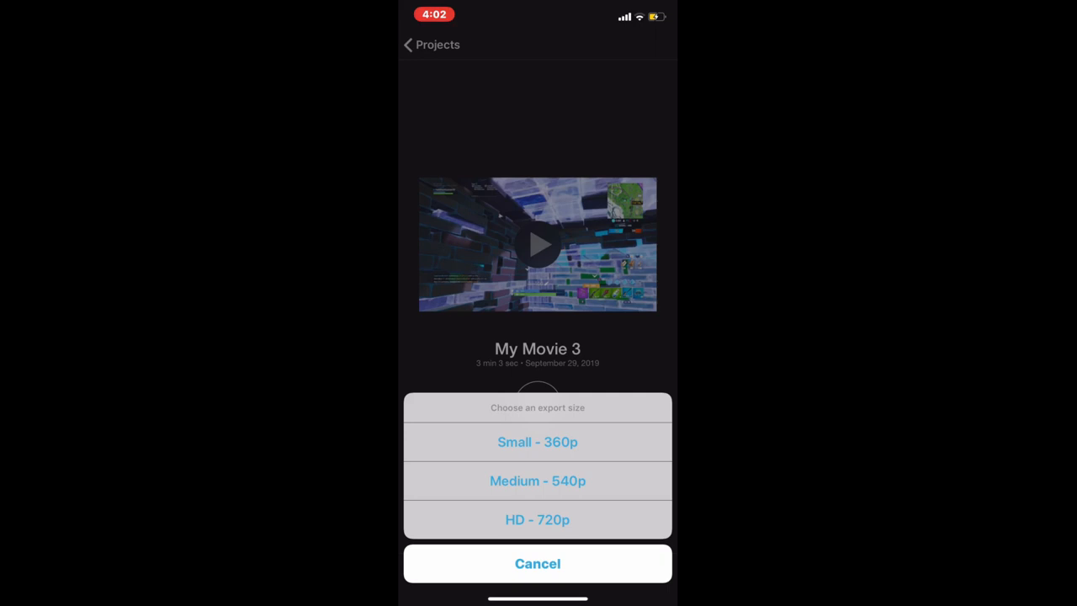
pyautogui.click(538, 519)
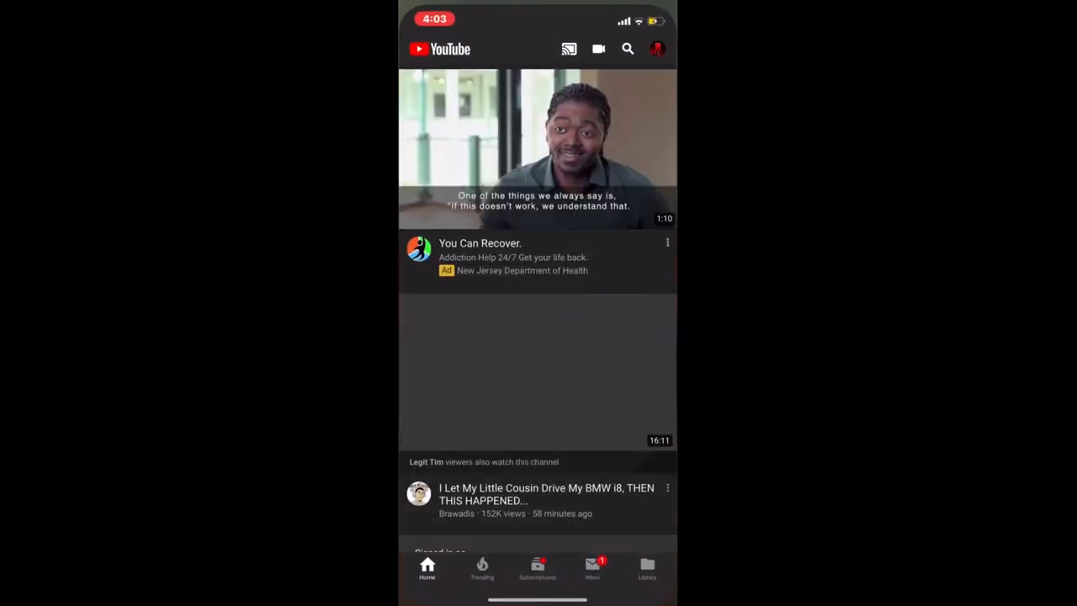
# Step: Start a YouTube upload with the 3:03 montage, pause its preview, and reach filters
pyautogui.click(599, 48)
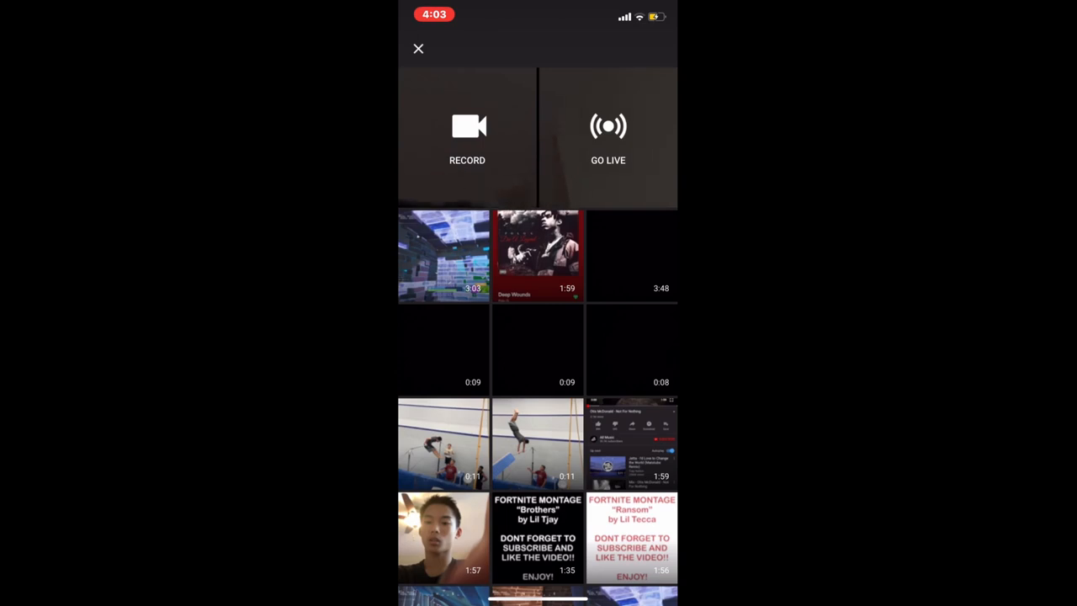
pyautogui.click(443, 255)
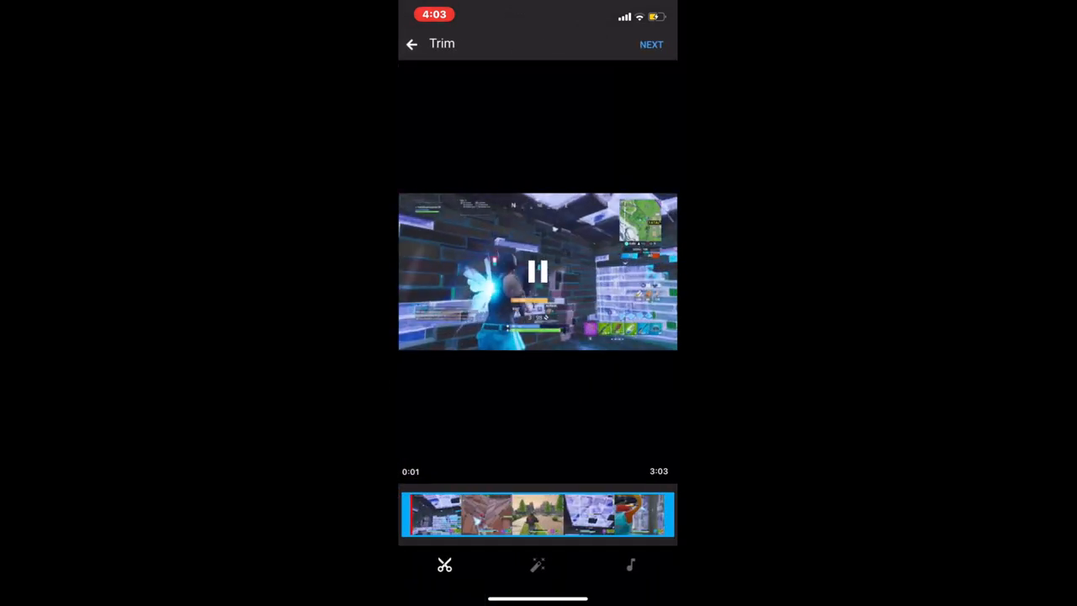
pyautogui.click(539, 272)
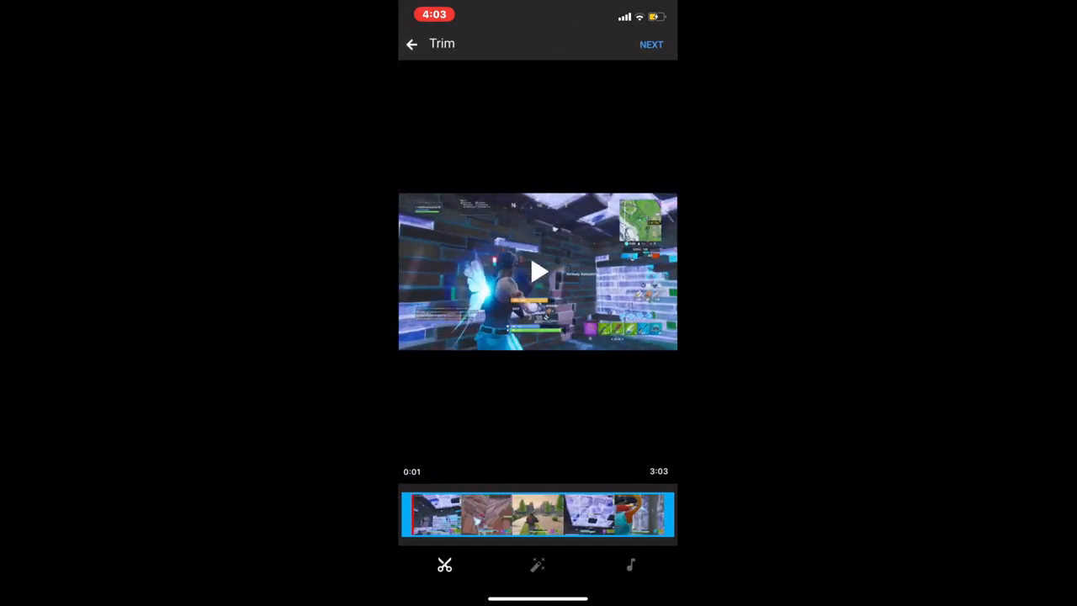
pyautogui.click(537, 564)
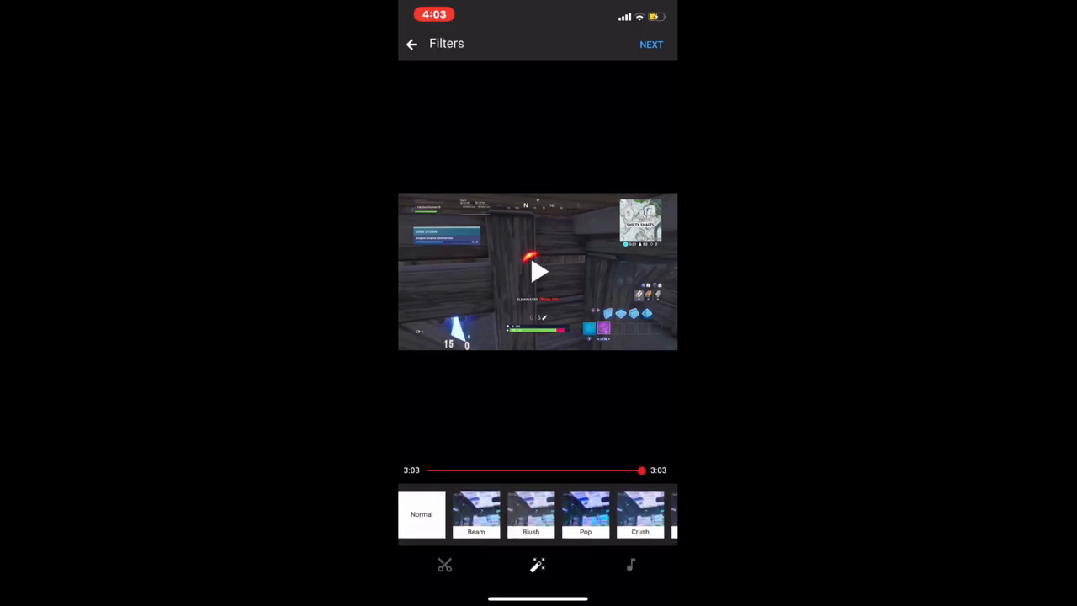
# Step: Apply the Pop filter, preview around 2:39, and continue to Add details
pyautogui.click(585, 514)
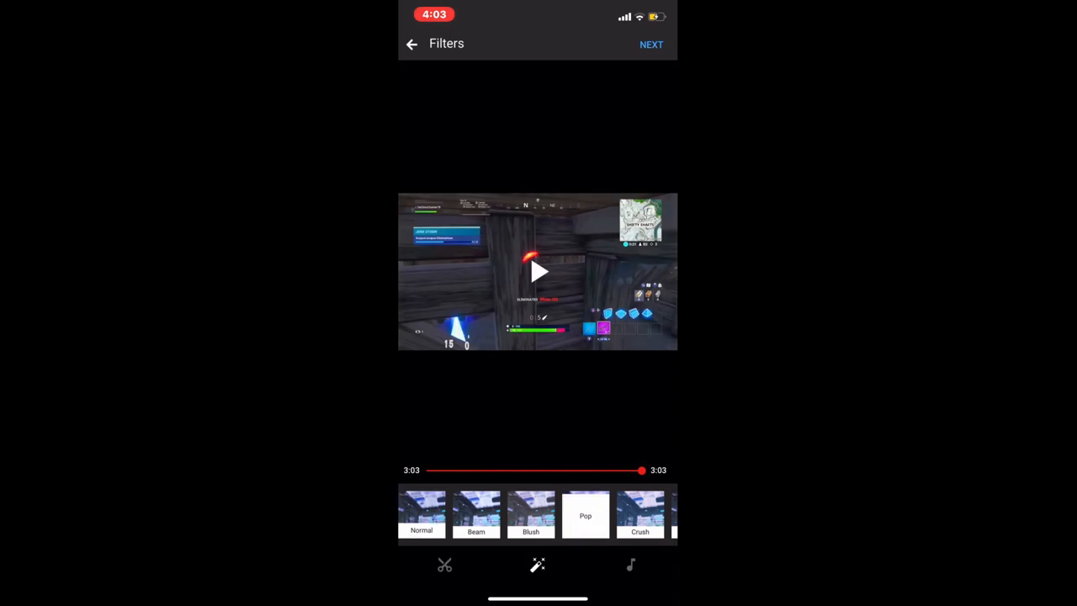
pyautogui.moveTo(642, 471); pyautogui.dragTo(614, 471)
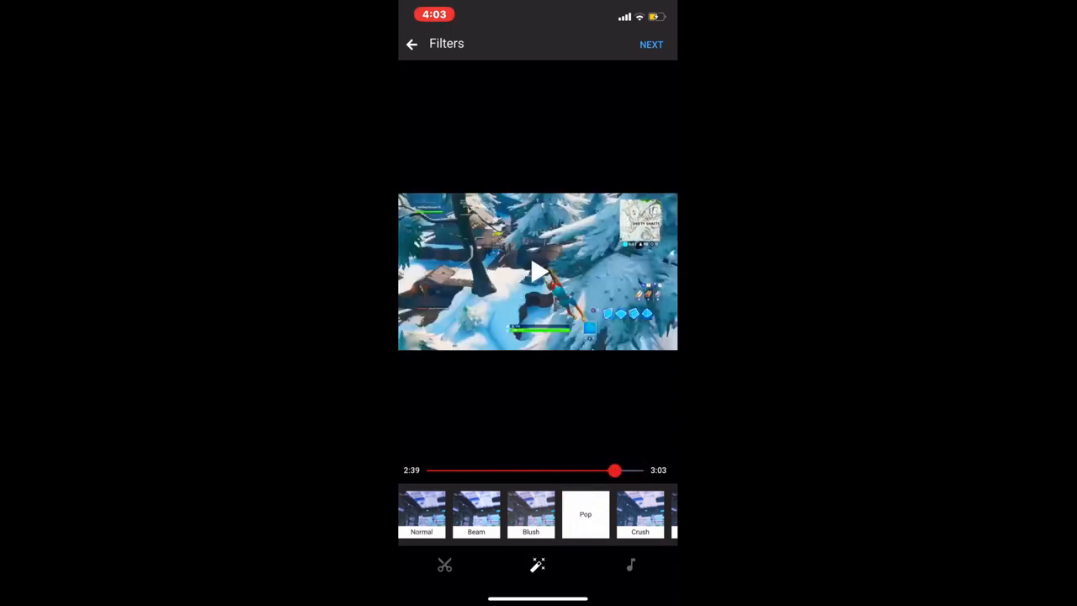
pyautogui.click(651, 44)
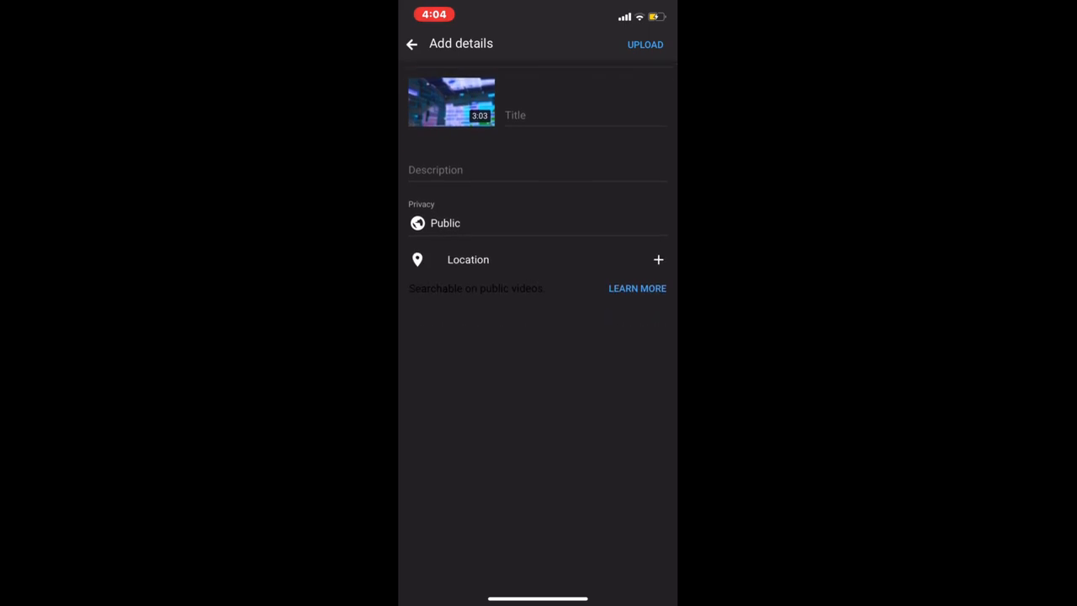